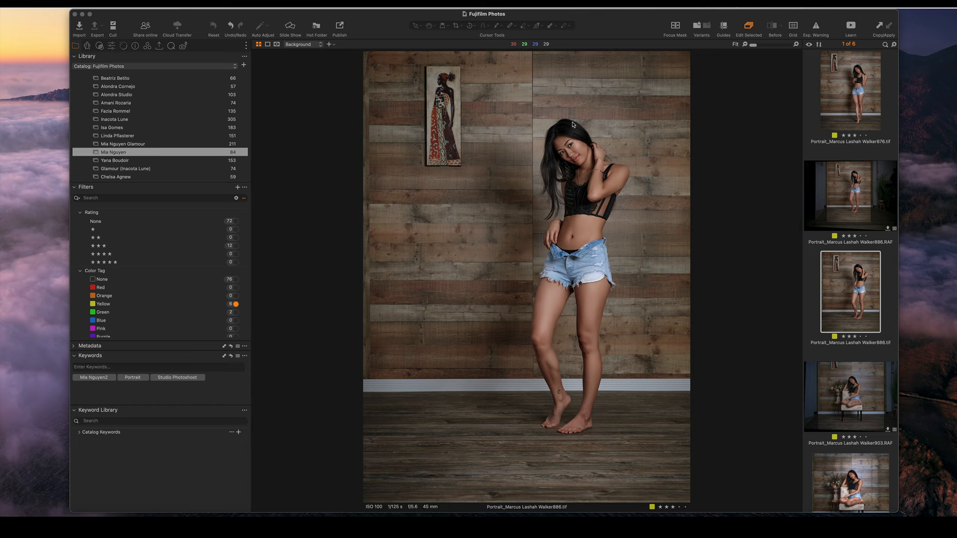
Show the Open With editor list for the wooden-wall studio portrait
{"action": "right_click", "coordinate": [570, 135]}
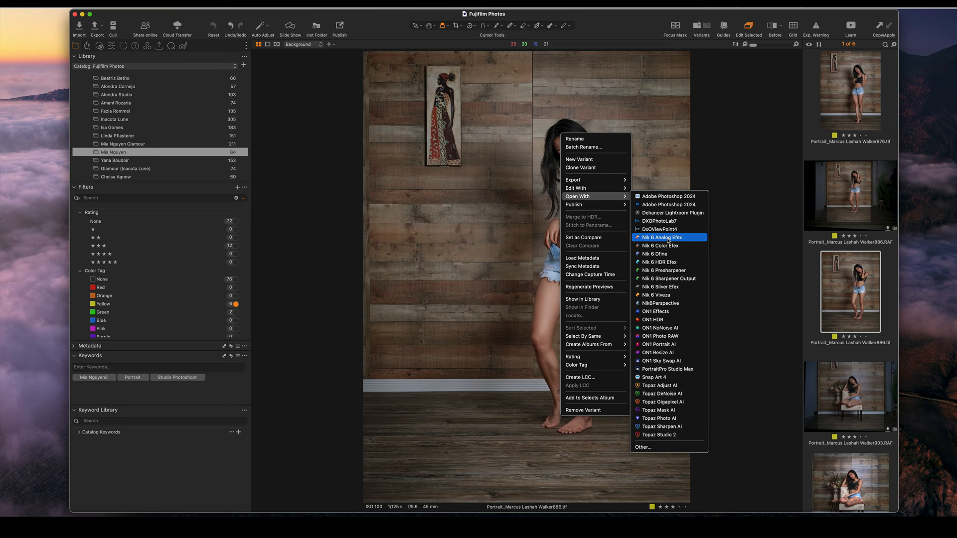
Send the portrait from Capture One into Nik 6 Analog Efex
{"action": "left_click", "coordinate": [659, 237]}
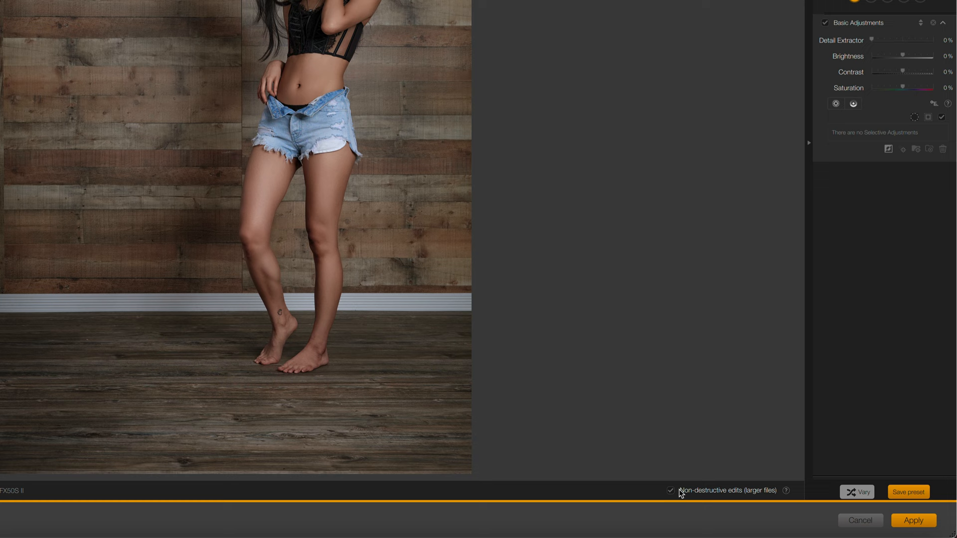
{"action": "mouse_move", "coordinate": [734, 497]}
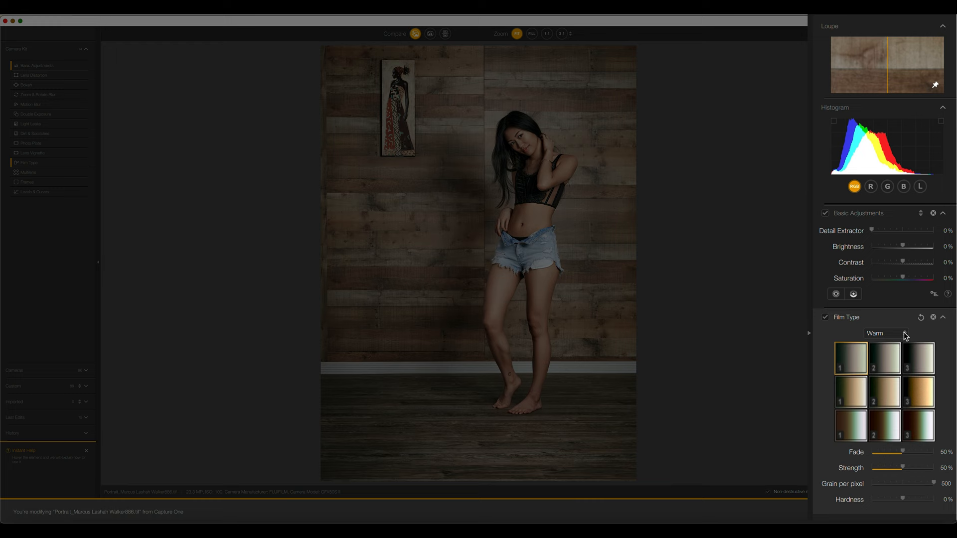
Choose a Warm film type preset and lower its grain amount
{"action": "left_click", "coordinate": [885, 333]}
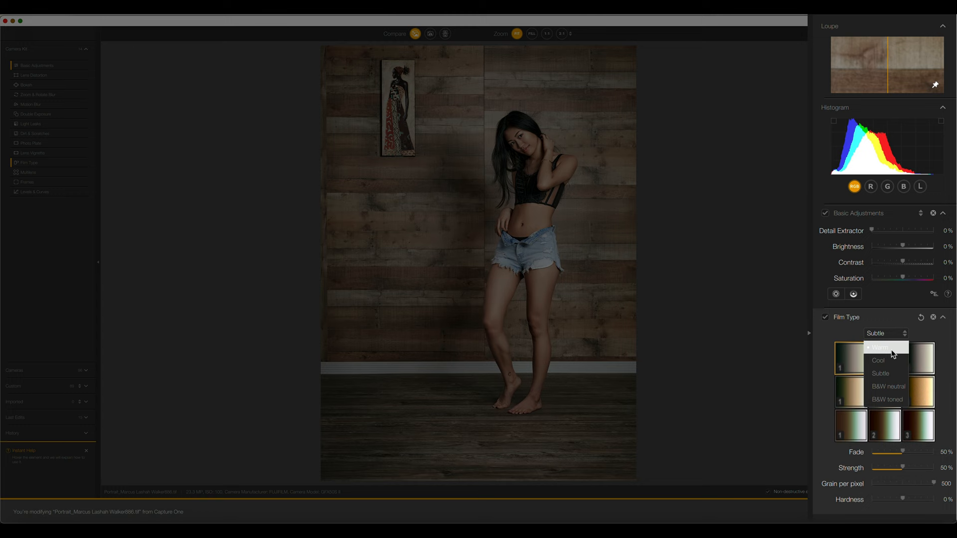
{"action": "left_click", "coordinate": [881, 347]}
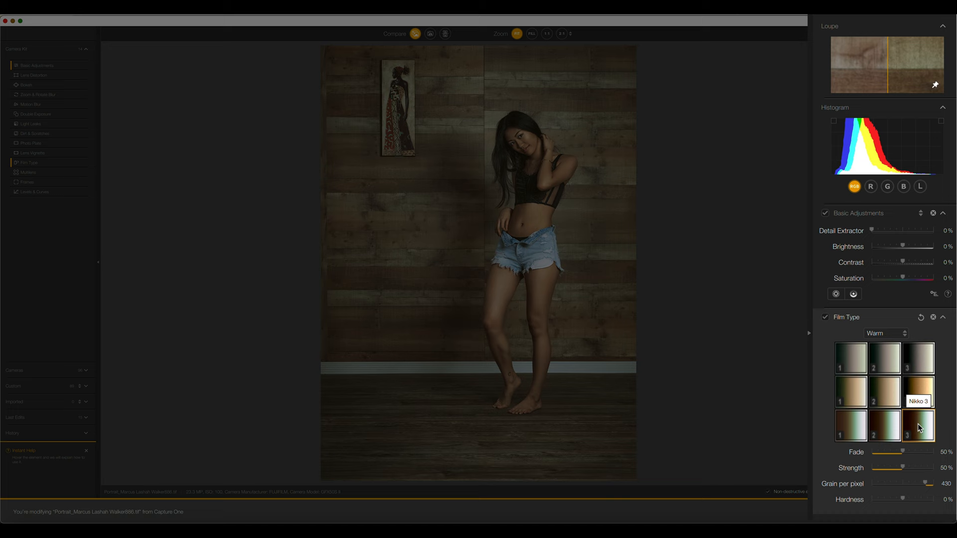
{"action": "mouse_move", "coordinate": [900, 492]}
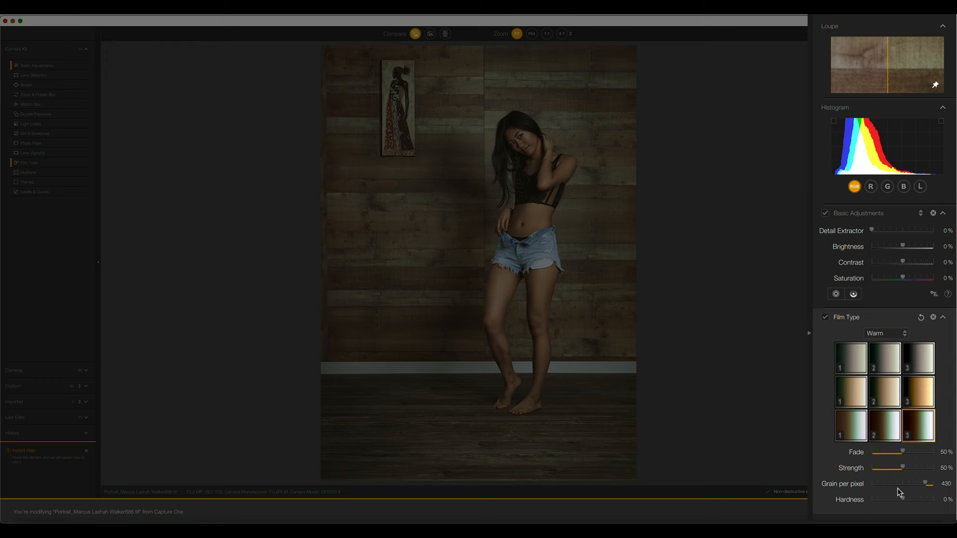
{"action": "left_click_drag", "start_coordinate": [899, 453], "coordinate": [925, 453]}
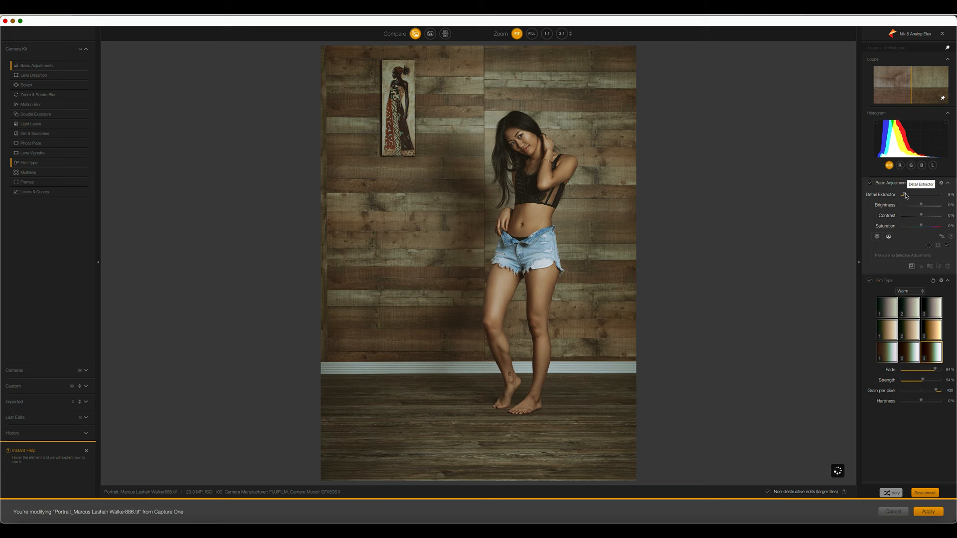
Raise the Detail Extractor slightly in Basic Adjustments
{"action": "left_click_drag", "start_coordinate": [901, 197], "coordinate": [906, 198]}
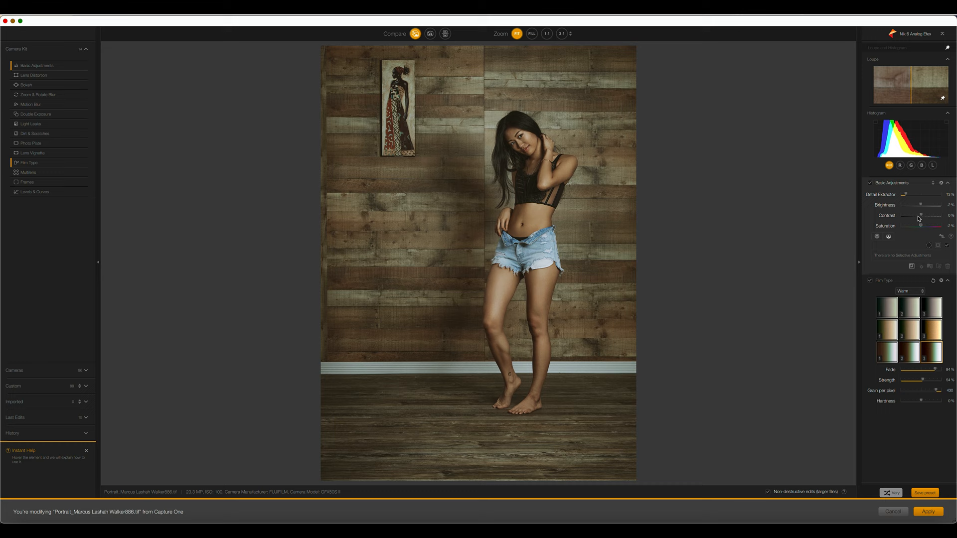
{"action": "mouse_move", "coordinate": [921, 218]}
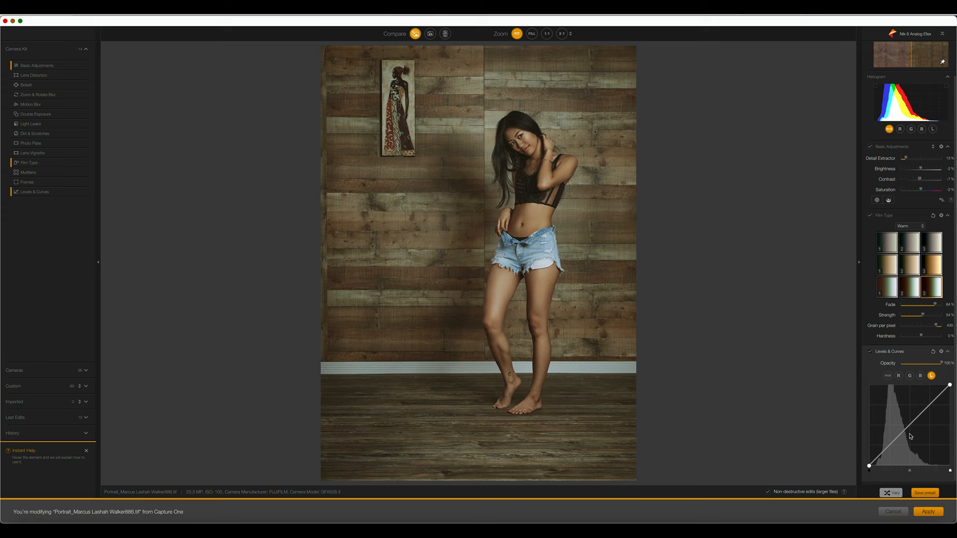
{"action": "mouse_move", "coordinate": [910, 427]}
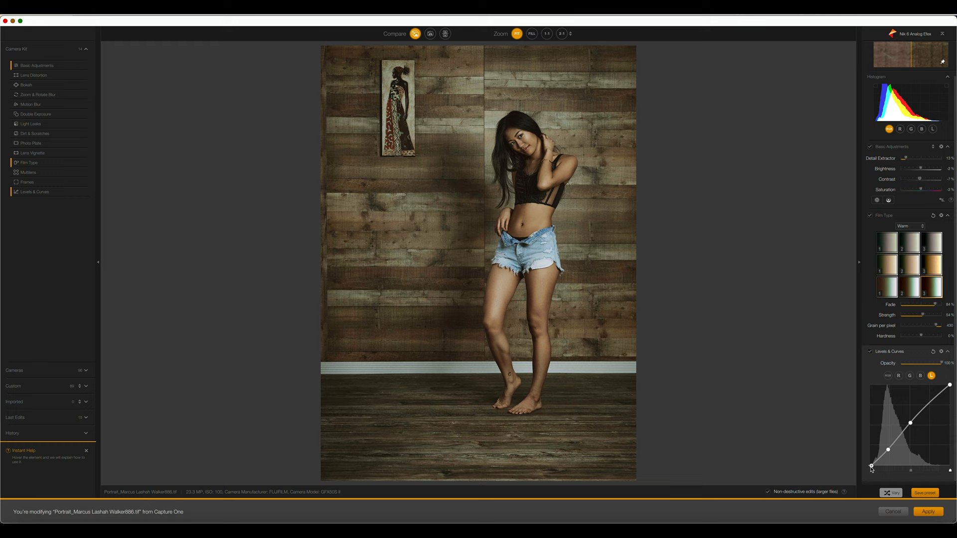
Shape the tone curve into an S with deeper shadows, reduced strength and adjusted highlights
{"action": "left_click_drag", "start_coordinate": [949, 363], "coordinate": [906, 363]}
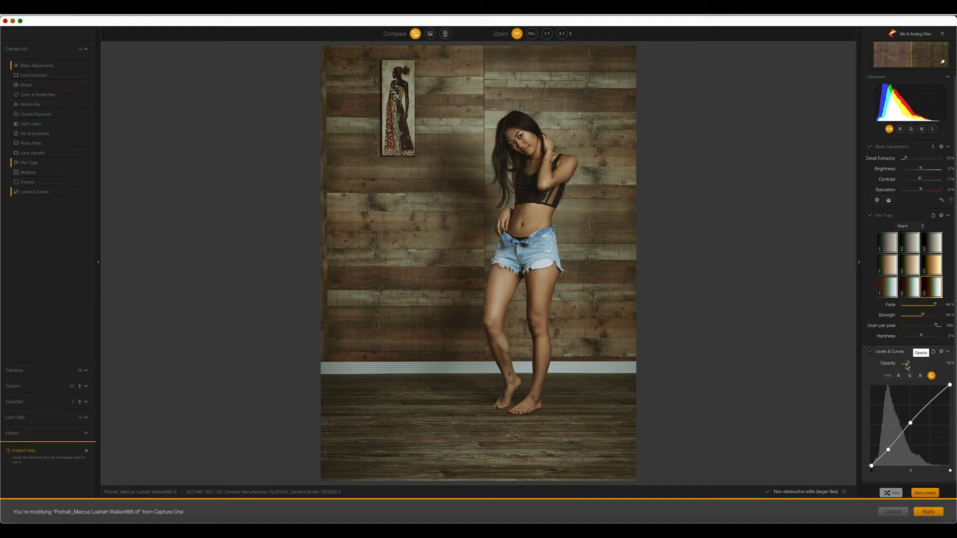
{"action": "left_click_drag", "start_coordinate": [907, 363], "coordinate": [908, 362]}
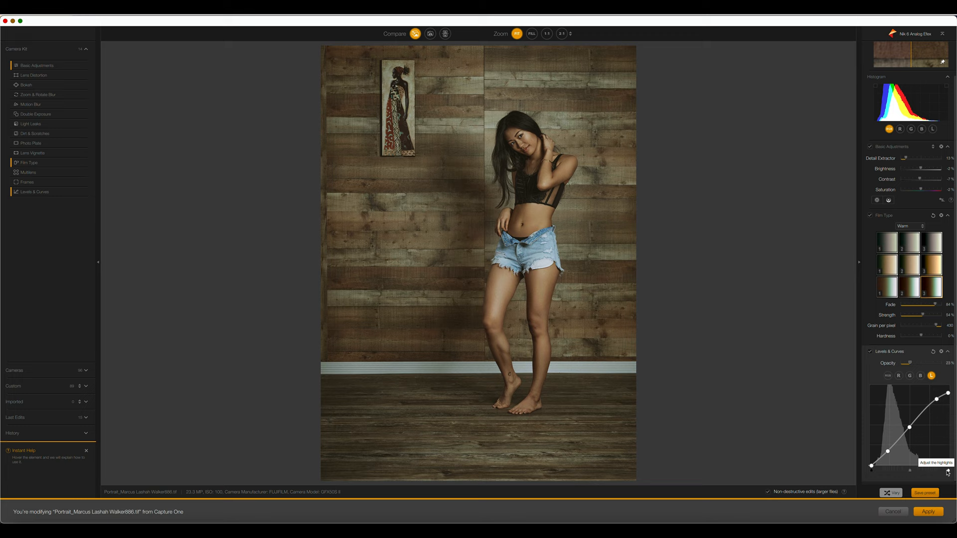
{"action": "left_click_drag", "start_coordinate": [905, 363], "coordinate": [920, 363]}
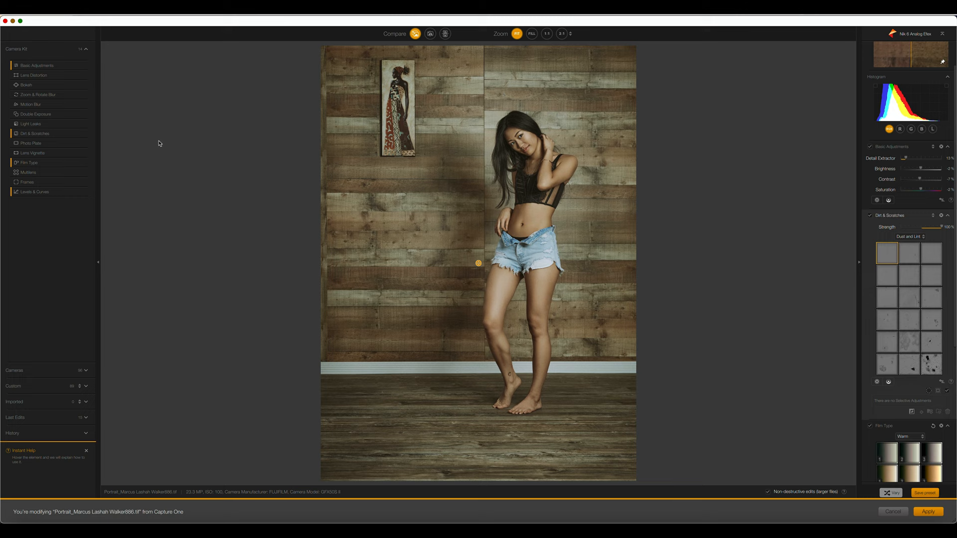
Switch Dirt & Scratches to a Scratches texture and reduce its strength
{"action": "left_click", "coordinate": [913, 236]}
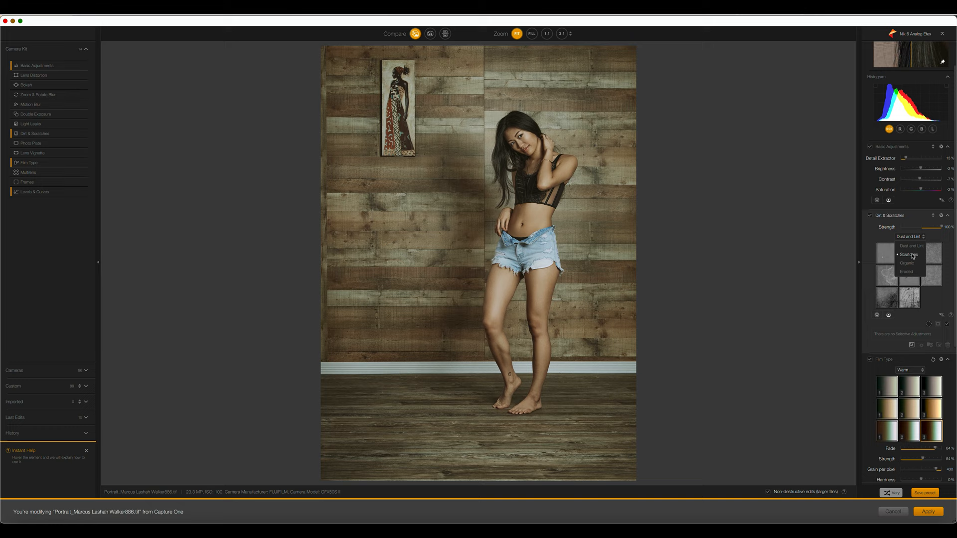
{"action": "left_click", "coordinate": [909, 254]}
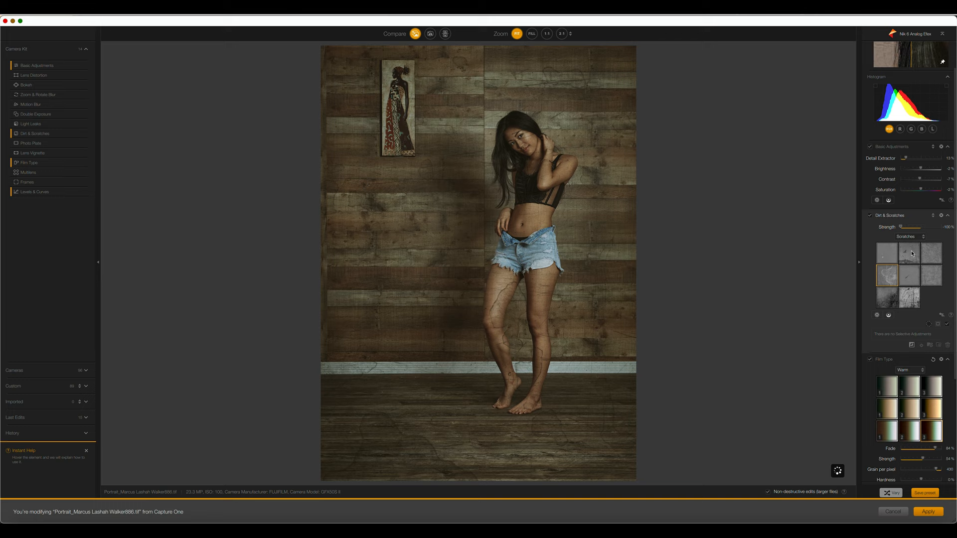
{"action": "left_click", "coordinate": [908, 252]}
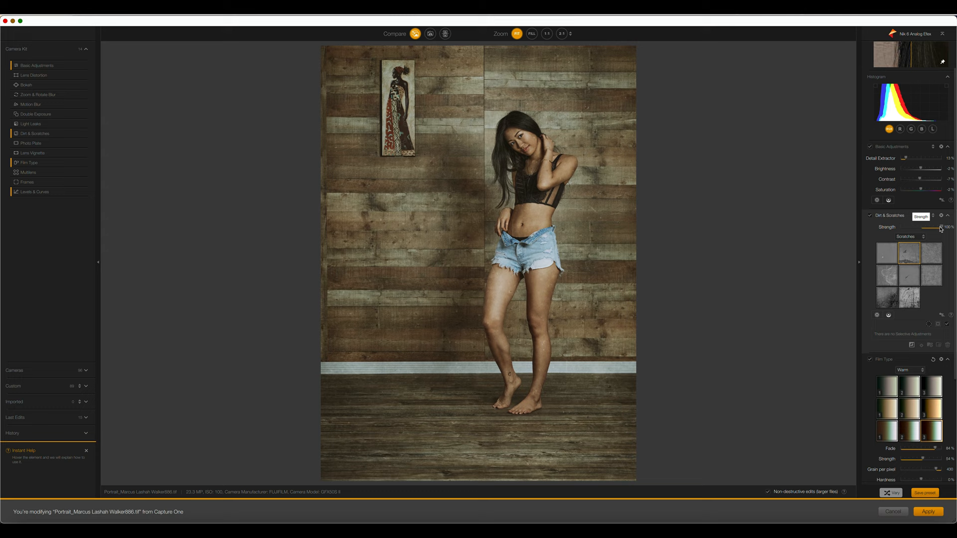
{"action": "left_click_drag", "start_coordinate": [945, 227], "coordinate": [921, 226]}
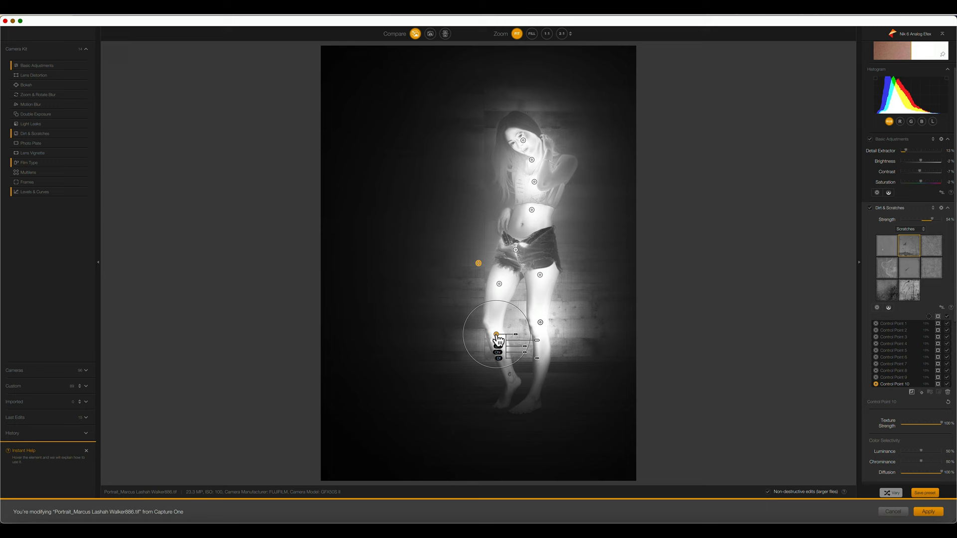
Protect the skin with a leg control point, Luminance about 71% and Chrominance about 66%
{"action": "left_click", "coordinate": [537, 374]}
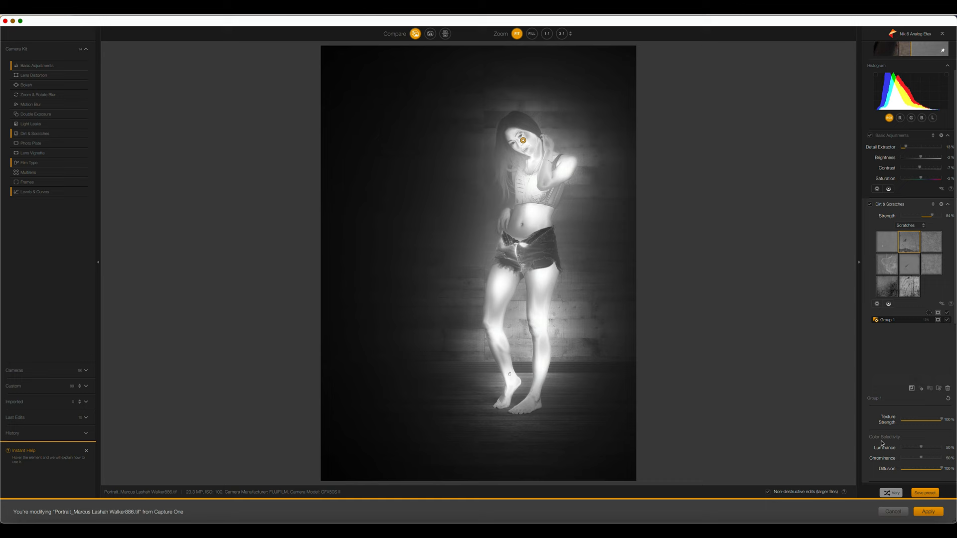
{"action": "left_click_drag", "start_coordinate": [915, 448], "coordinate": [926, 448]}
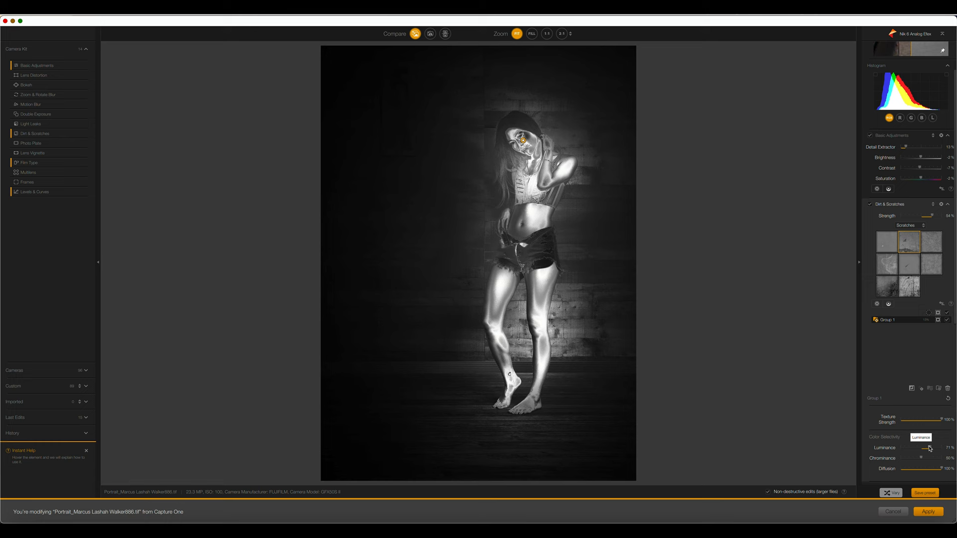
{"action": "left_click_drag", "start_coordinate": [926, 459], "coordinate": [932, 458]}
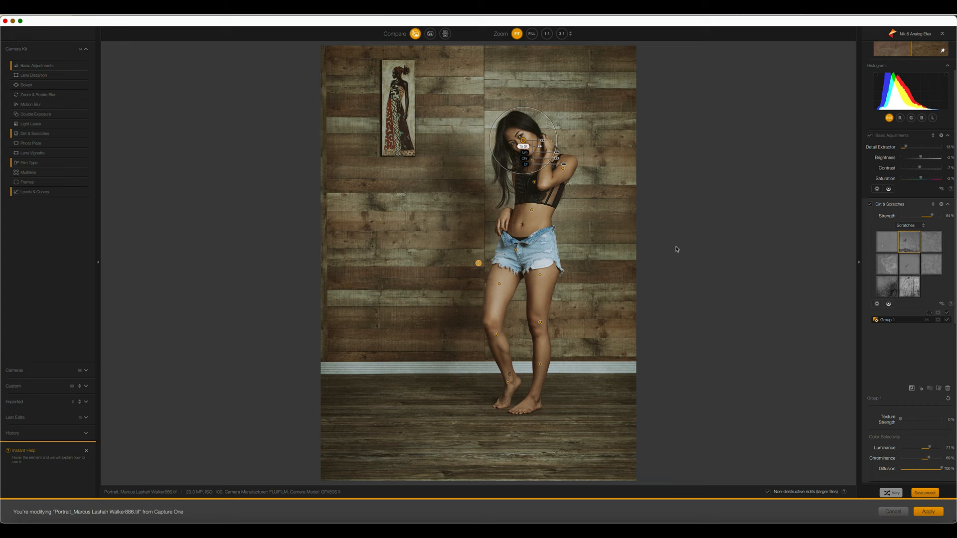
Leave the mask preview and view the edited image on its own
{"action": "left_click", "coordinate": [416, 33]}
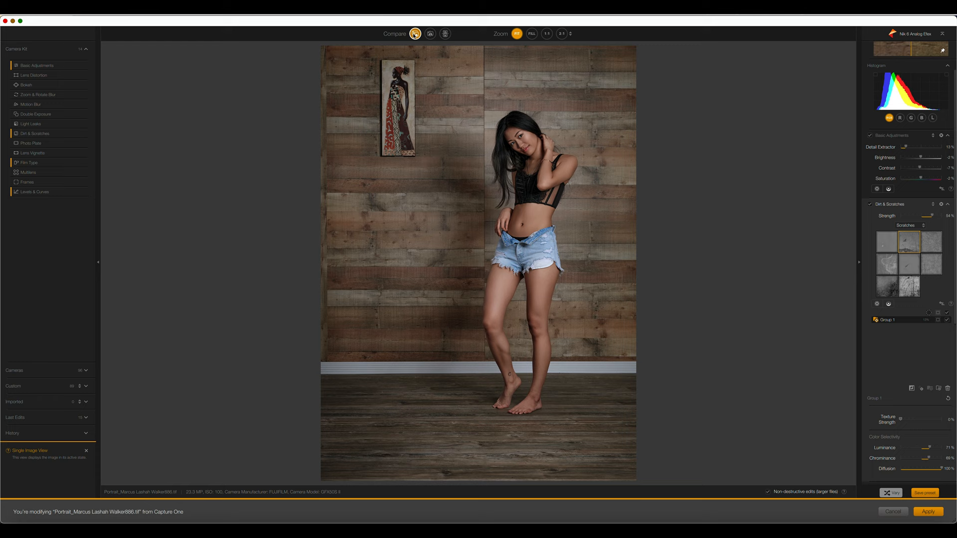
{"action": "left_click", "coordinate": [415, 34]}
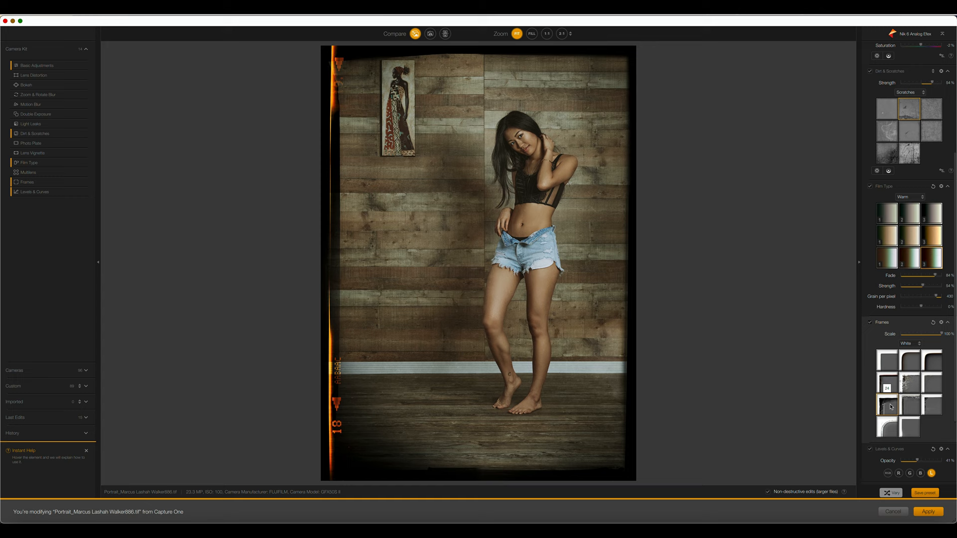
Try a plain white film border, then switch to the distressed white one
{"action": "left_click", "coordinate": [911, 404]}
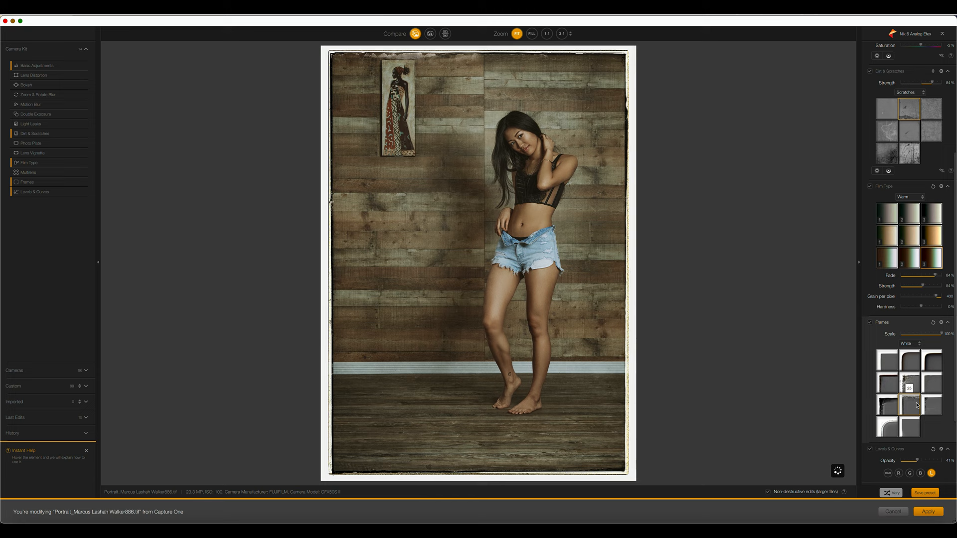
{"action": "left_click", "coordinate": [909, 382]}
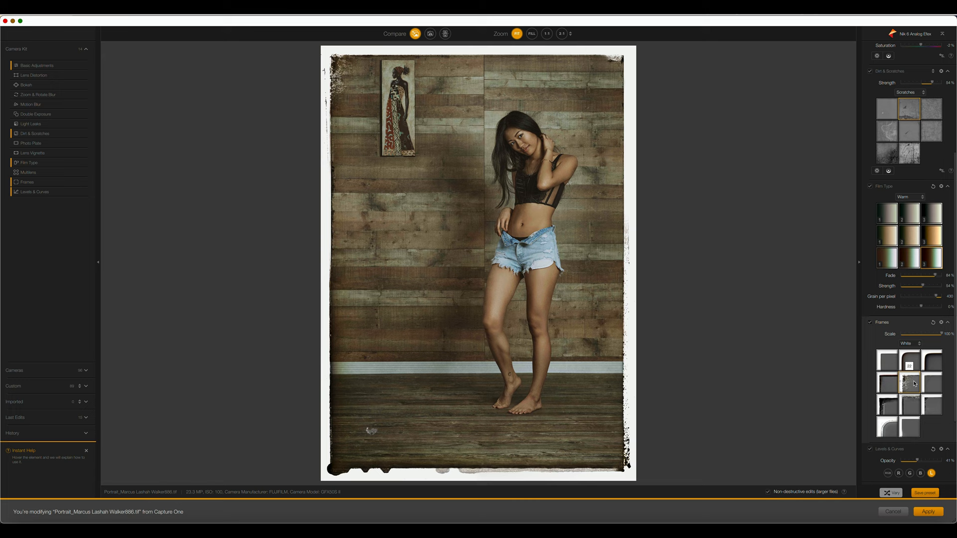
{"action": "mouse_move", "coordinate": [925, 492]}
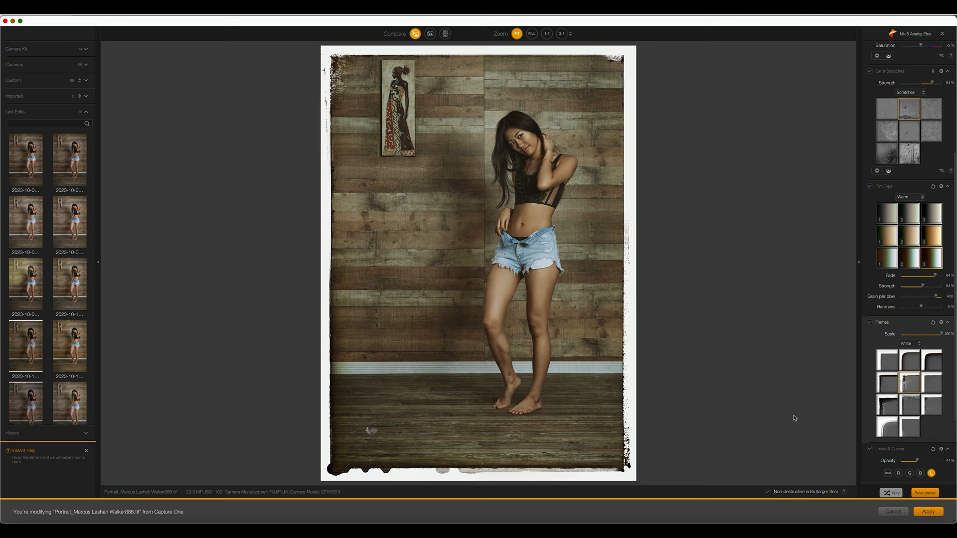
Save the look as preset 'LDS Analog Studio Vintage'
{"action": "left_click", "coordinate": [925, 493]}
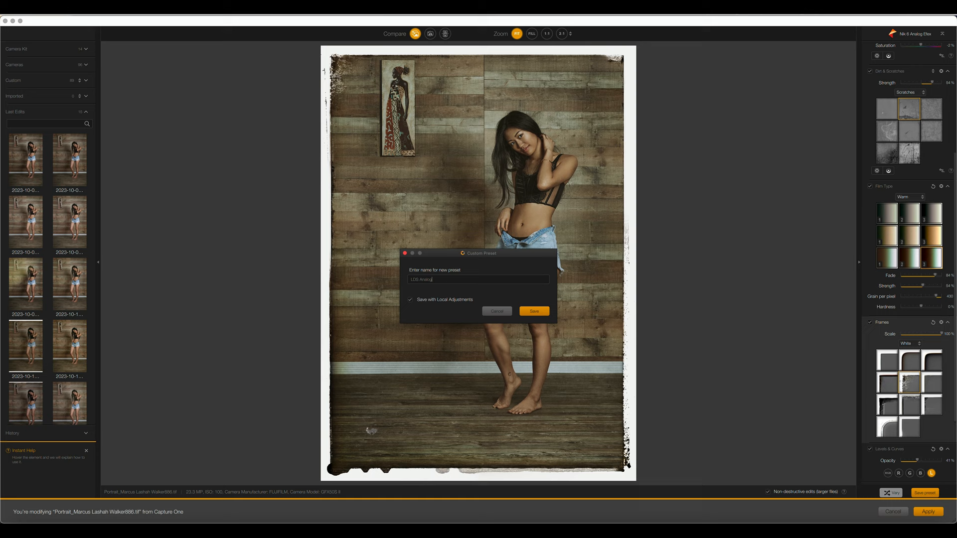
{"action": "type", "text": "Studio Vintage"}
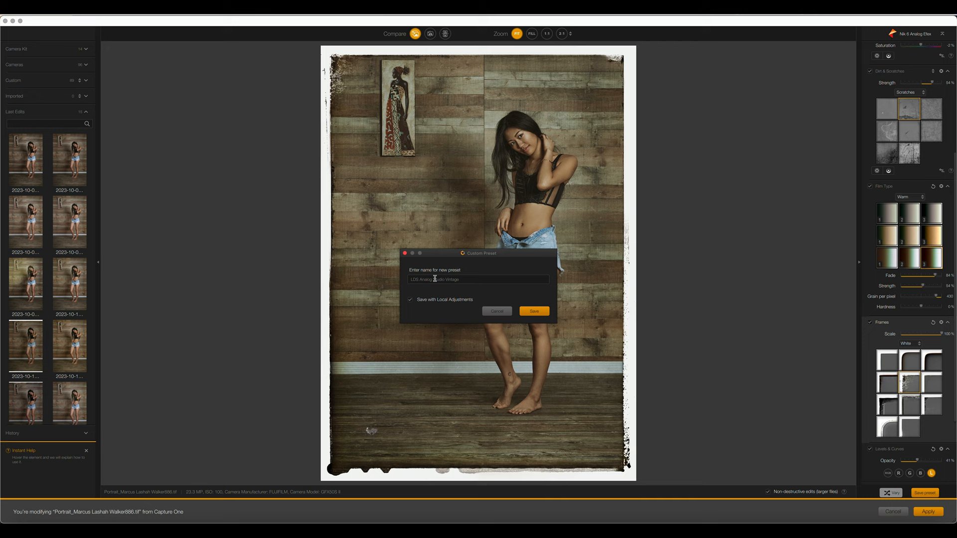
{"action": "left_click", "coordinate": [532, 311]}
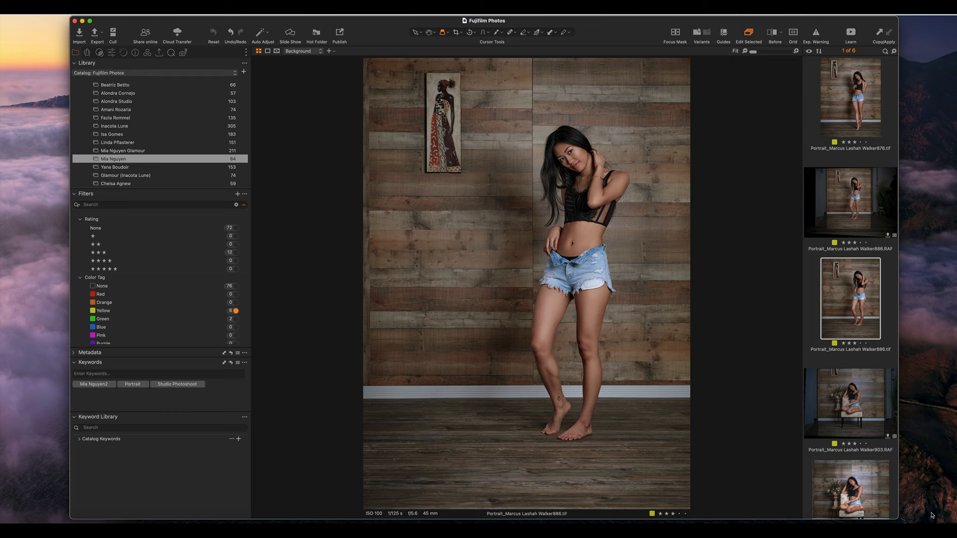
{"action": "mouse_move", "coordinate": [928, 407]}
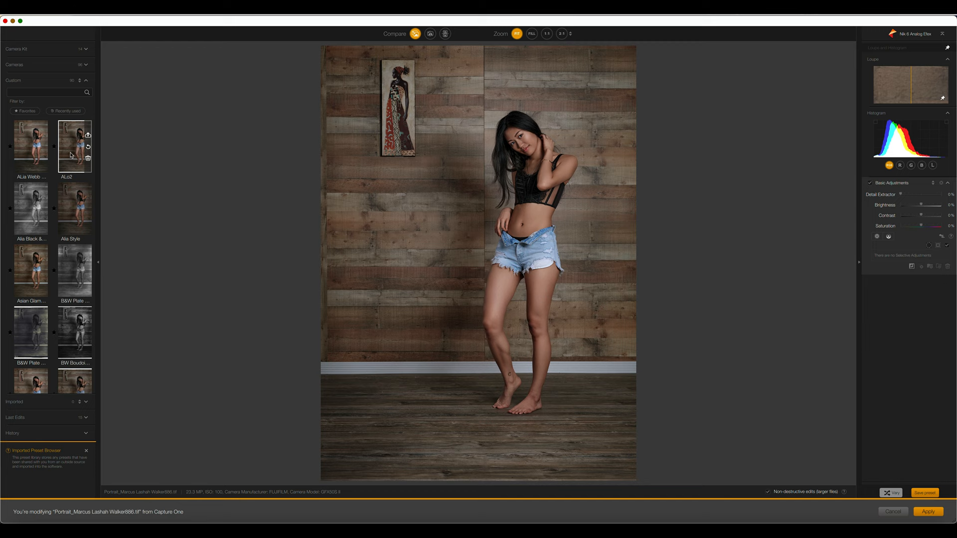
Select the saved LDS Analog vintage preset from the Custom presets list
{"action": "scroll", "scroll_direction": "down", "scroll_amount": 3}
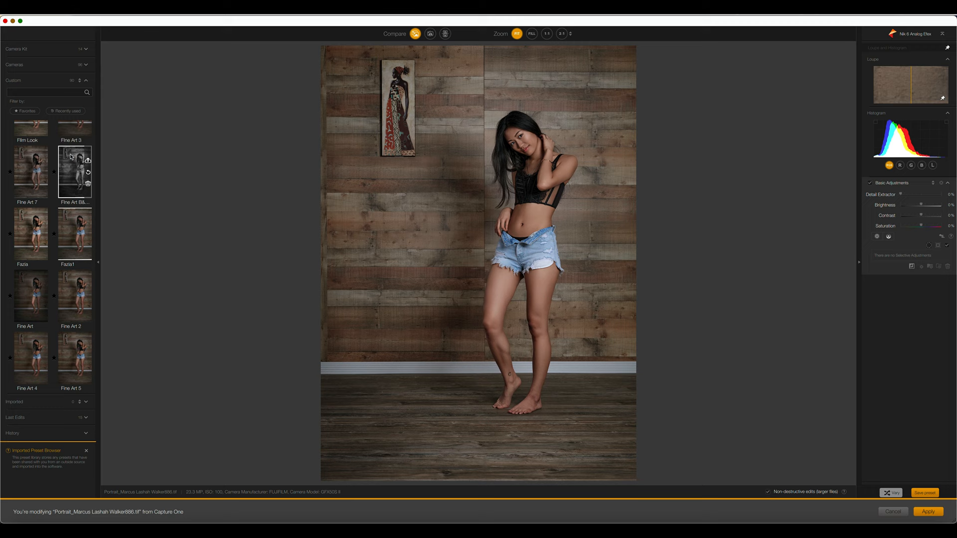
{"action": "scroll", "scroll_direction": "down", "scroll_amount": 3}
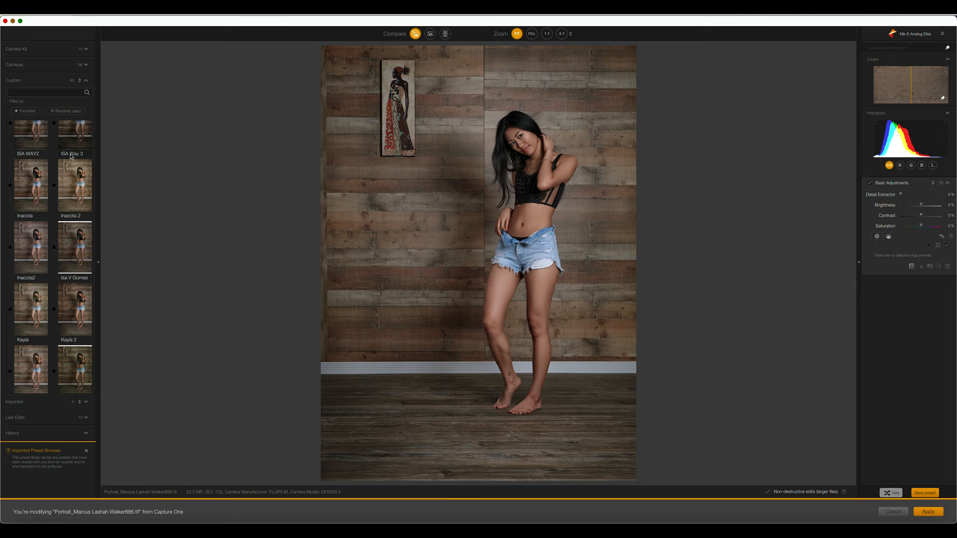
{"action": "scroll", "scroll_direction": "down", "scroll_amount": 3}
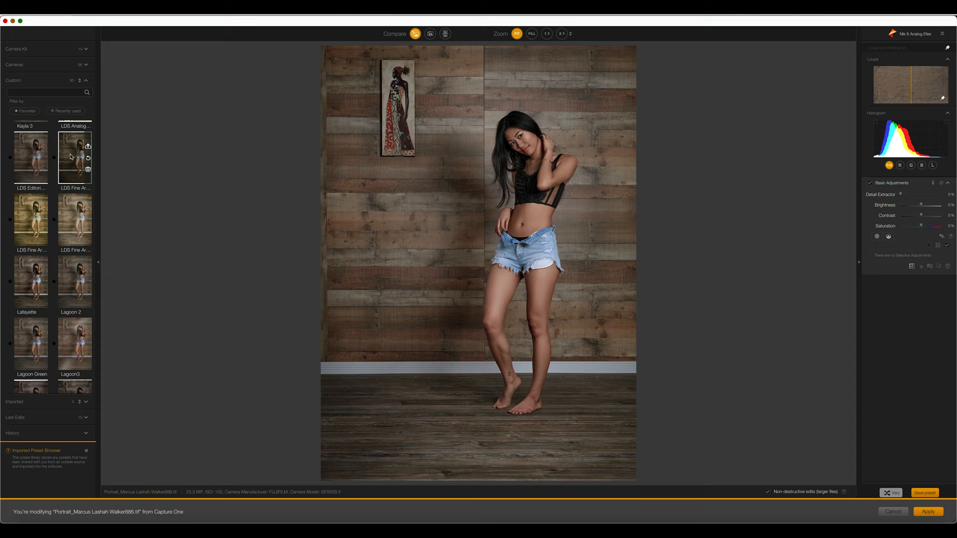
{"action": "left_click", "coordinate": [74, 158]}
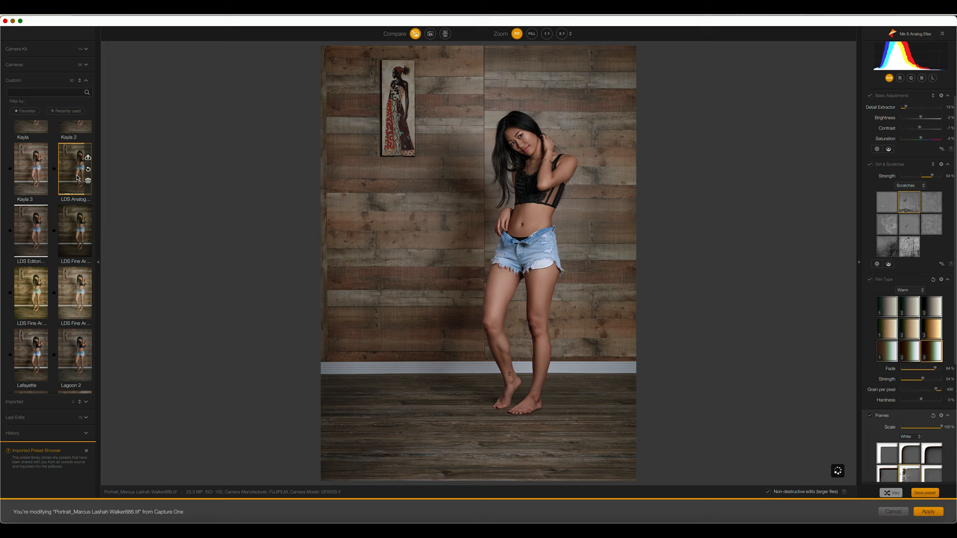
Render the LDS Analog framed vintage look and apply it back to Capture One
{"action": "left_click", "coordinate": [75, 169]}
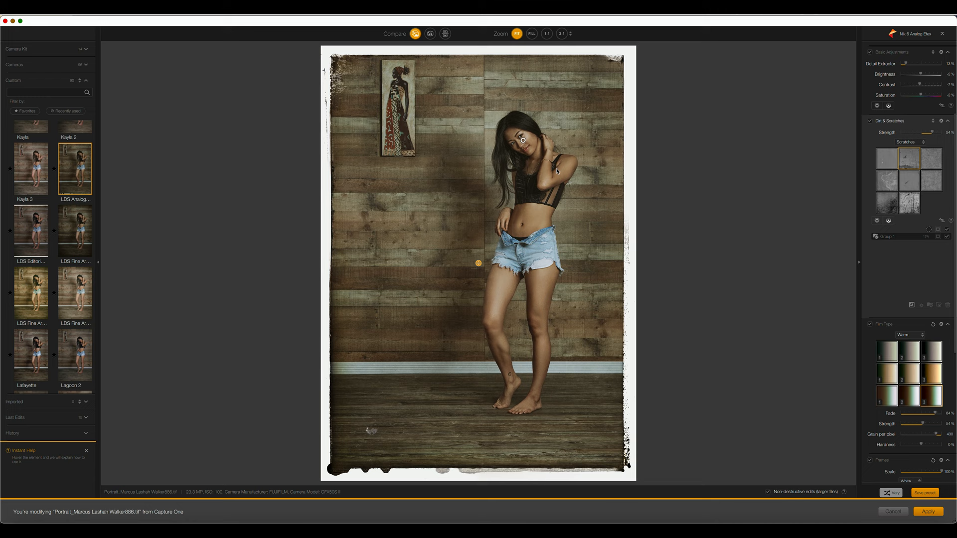
{"action": "left_click", "coordinate": [928, 512]}
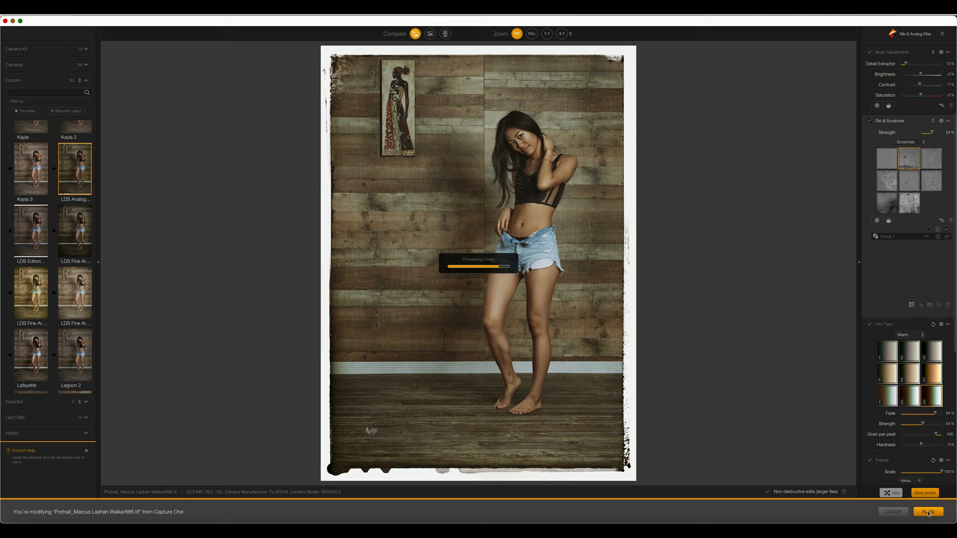